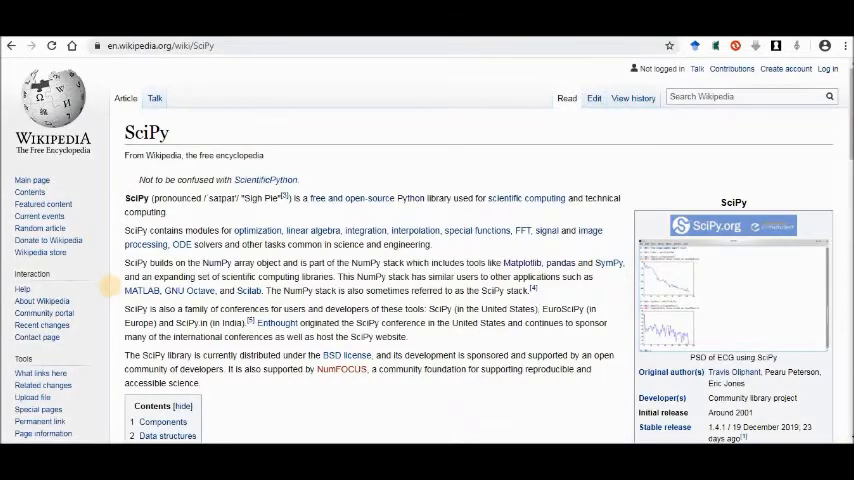
pyautogui.moveTo(235, 181)
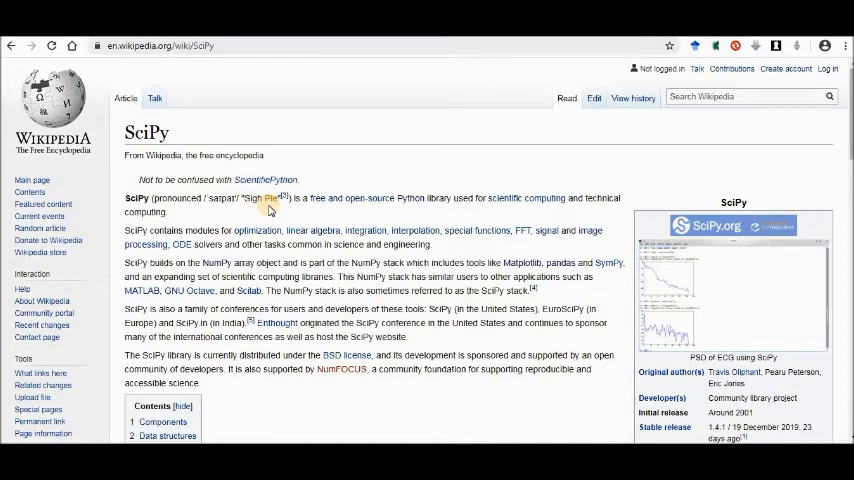
pyautogui.moveTo(338, 220)
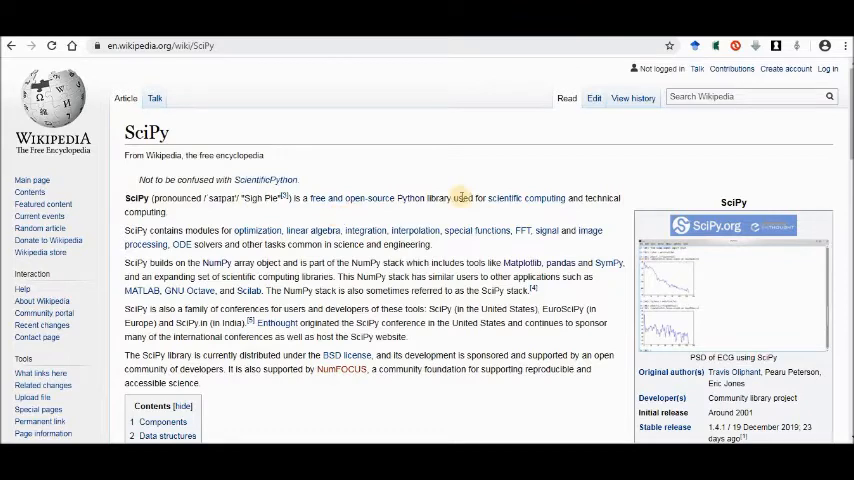
pyautogui.moveTo(516, 210)
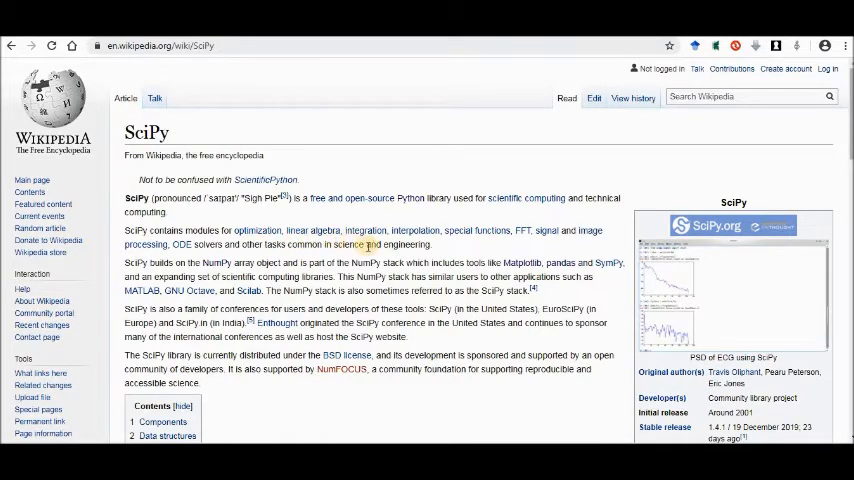
pyautogui.moveTo(400, 247)
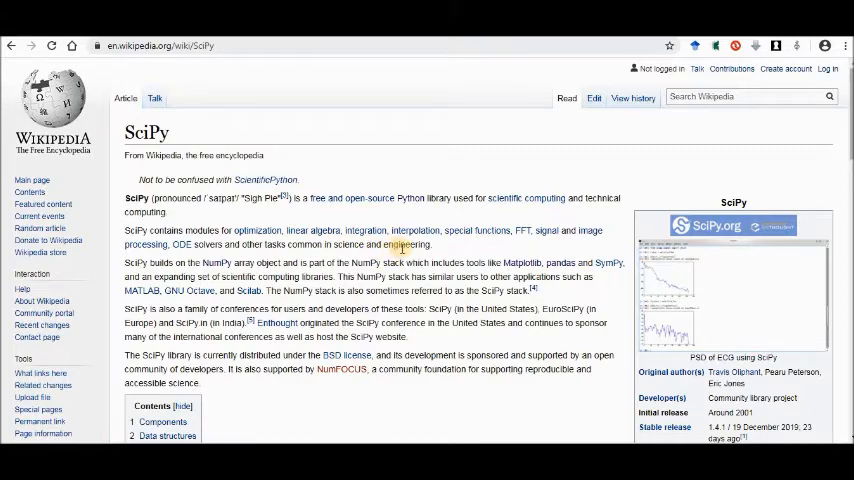
pyautogui.moveTo(243, 172)
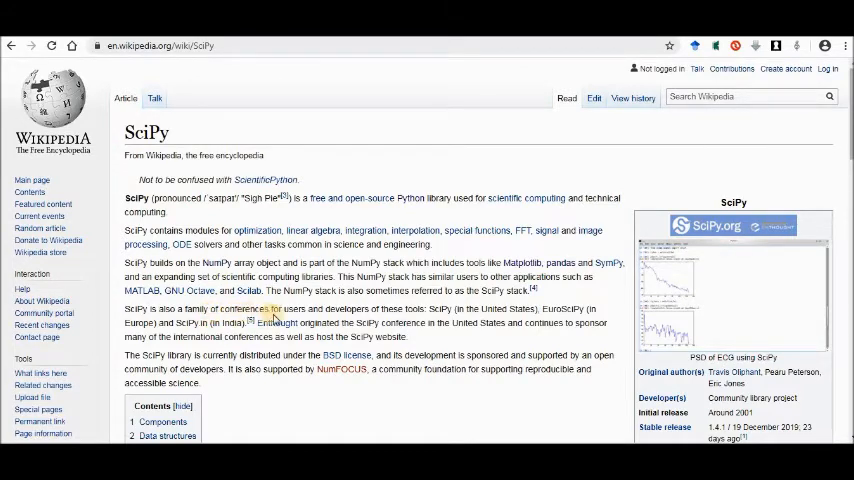
pyautogui.moveTo(360, 322)
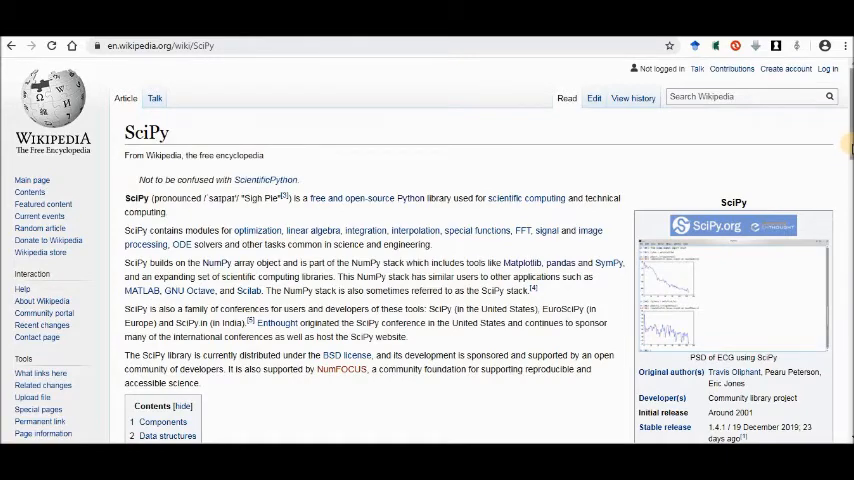
pyautogui.scroll(-3)
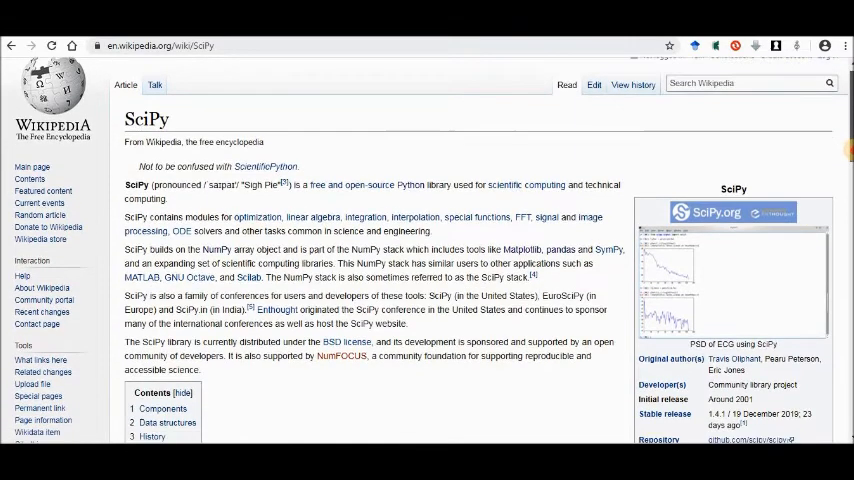
pyautogui.scroll(-3)
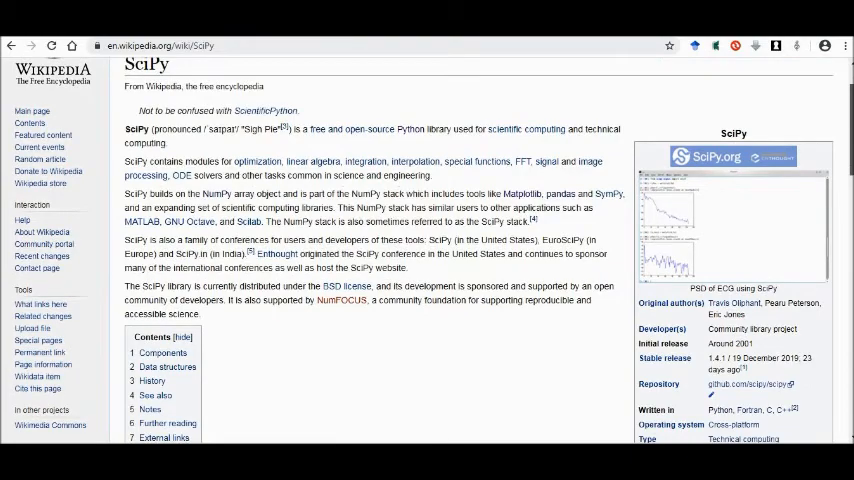
pyautogui.scroll(-3)
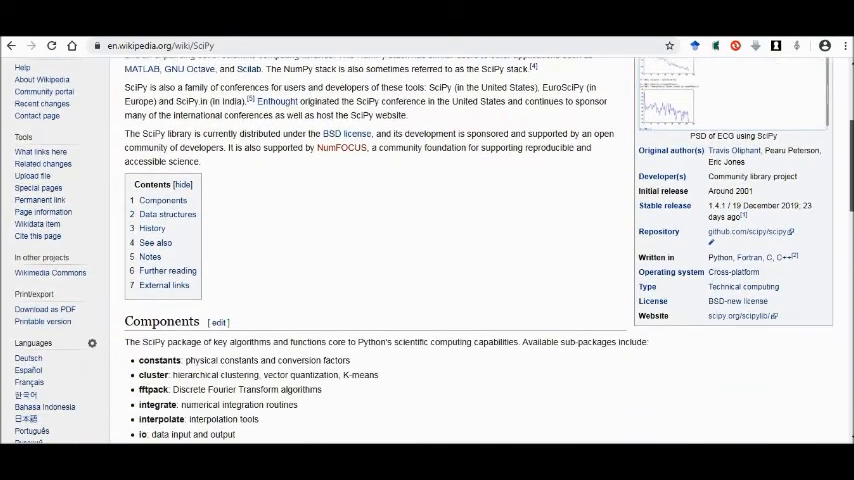
pyautogui.scroll(-3)
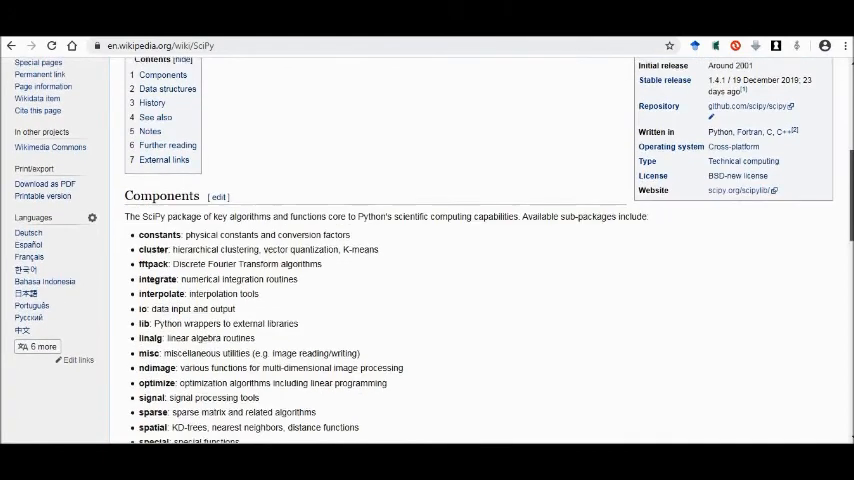
pyautogui.scroll(-3)
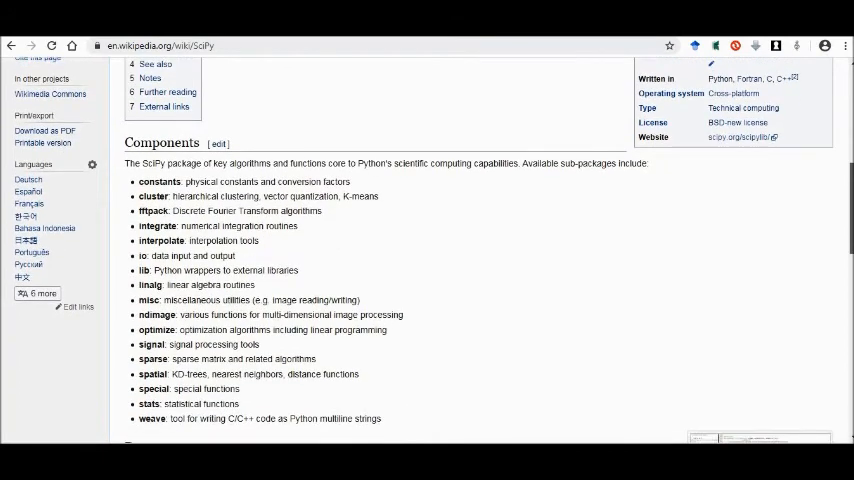
pyautogui.scroll(-3)
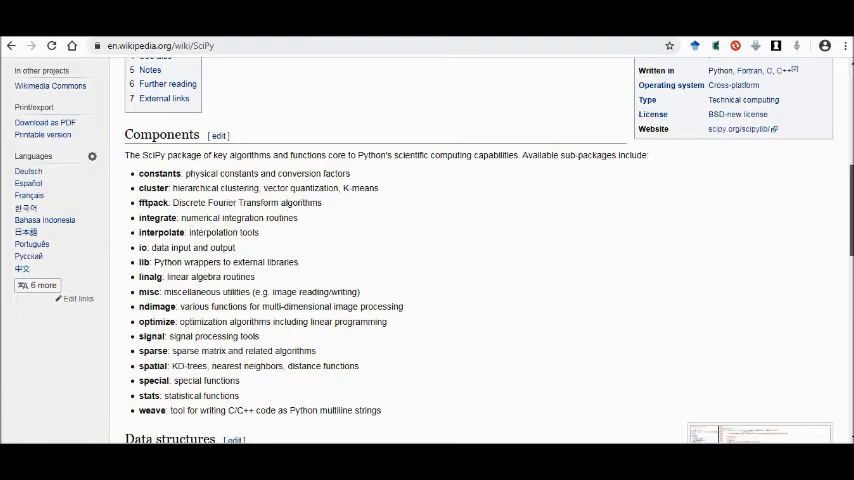
pyautogui.scroll(-3)
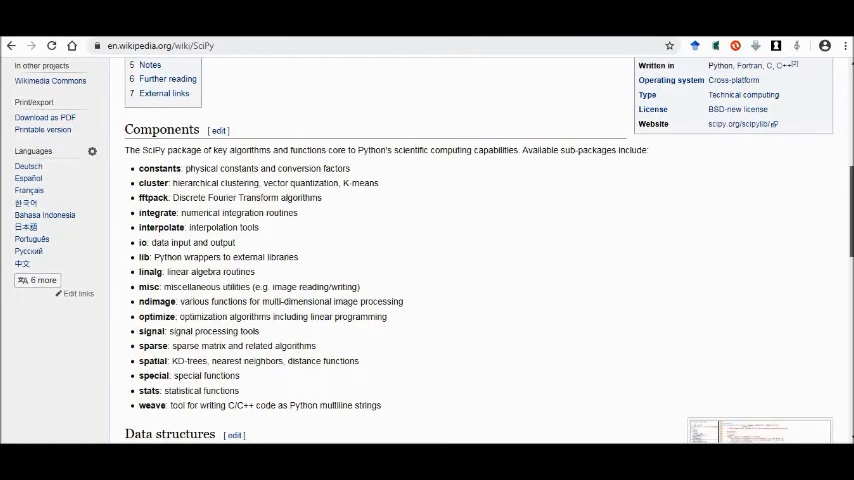
pyautogui.scroll(-3)
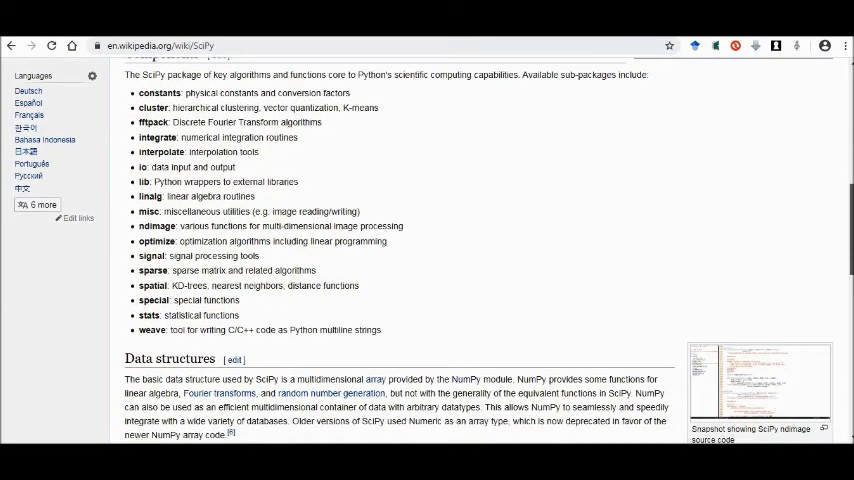
pyautogui.scroll(-3)
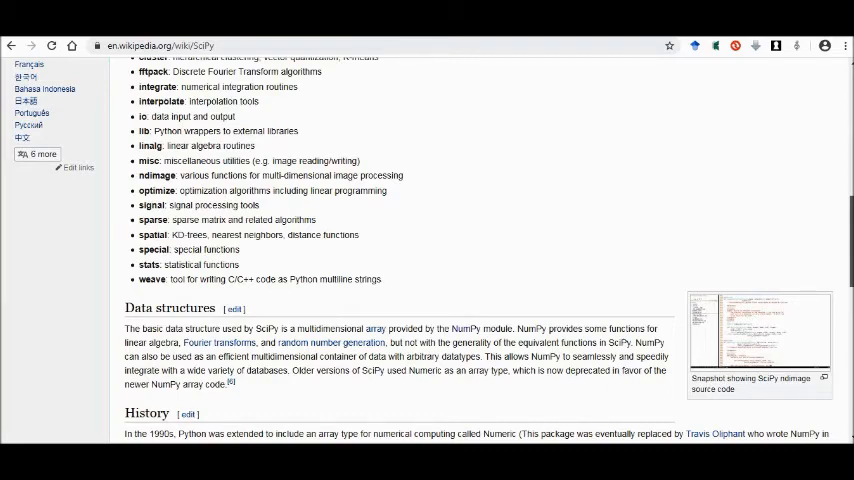
pyautogui.scroll(-3)
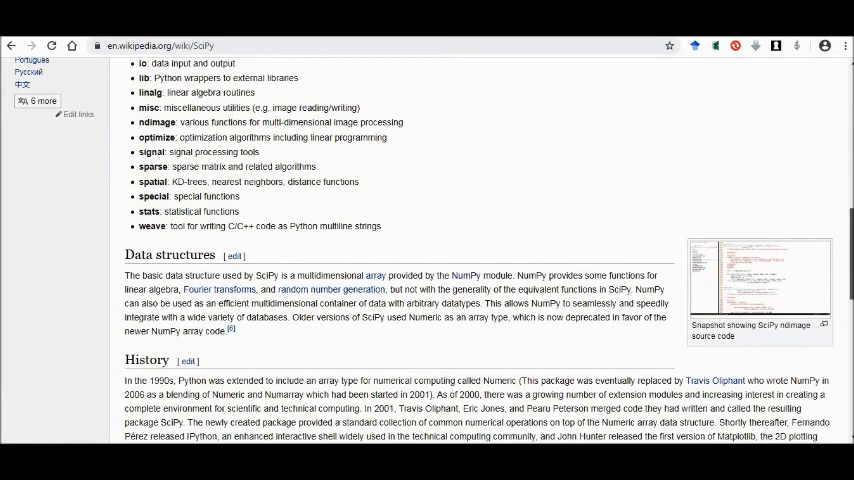
pyautogui.scroll(-3)
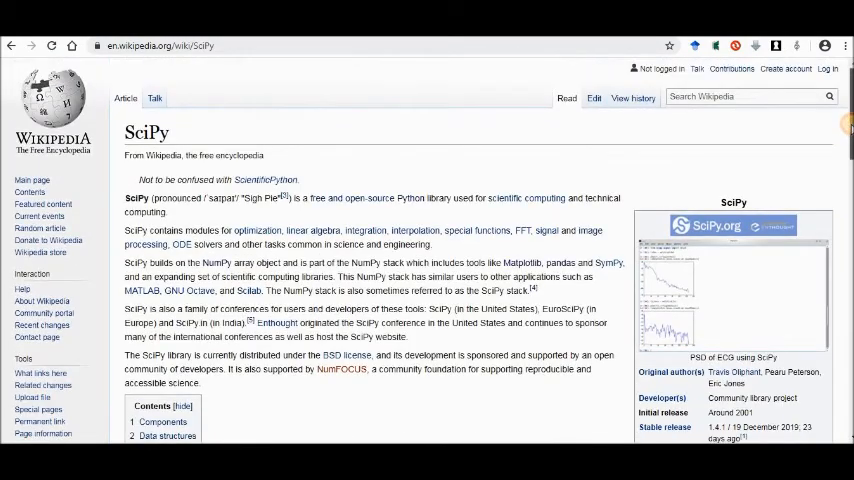
pyautogui.moveTo(575, 230)
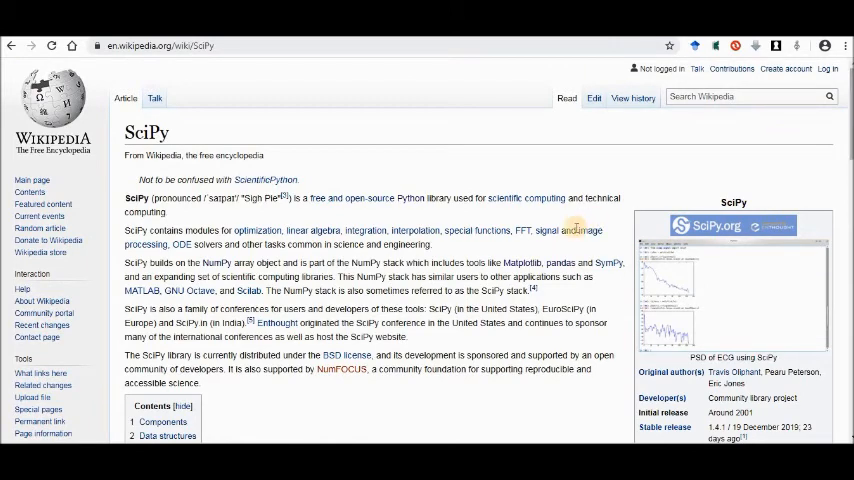
pyautogui.moveTo(318, 318)
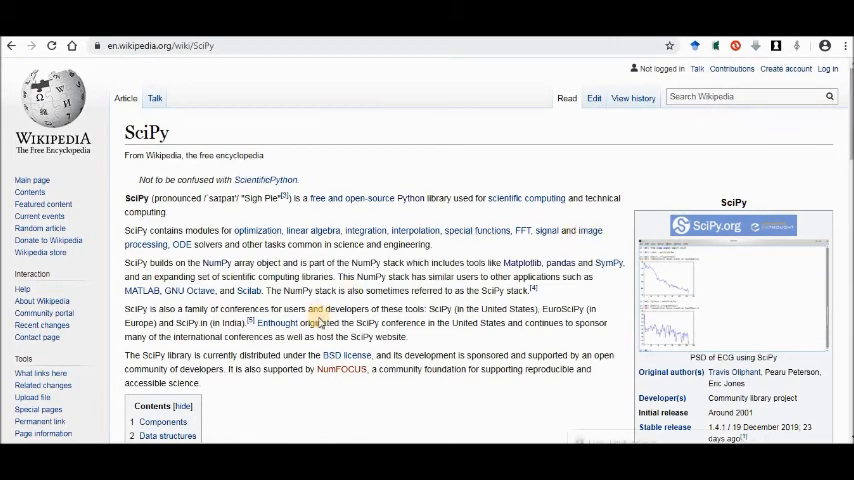